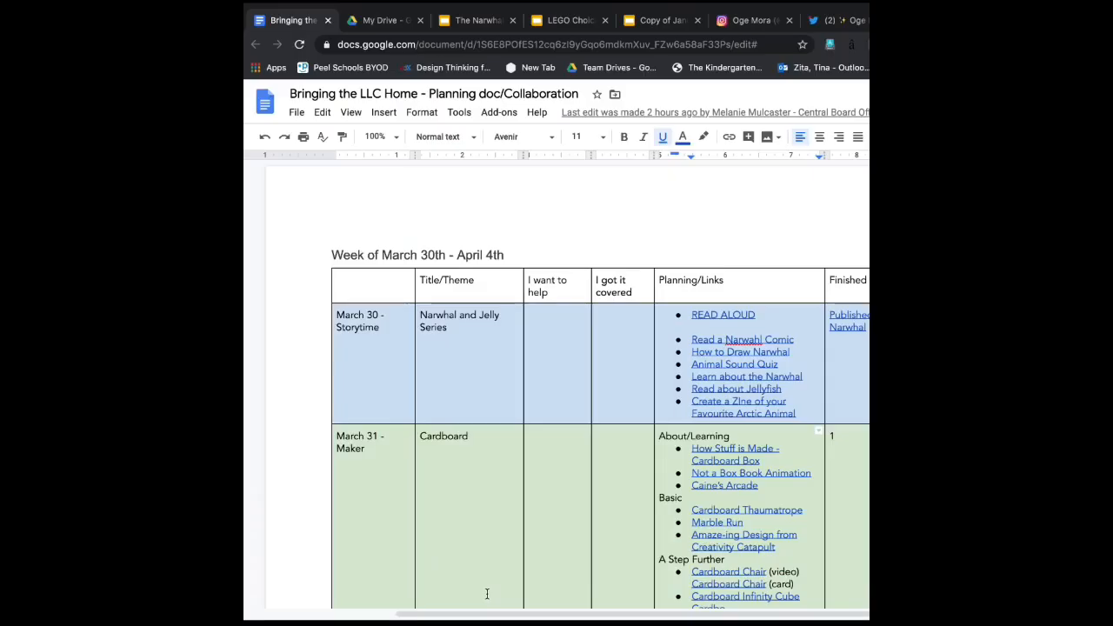
# Browse the weekly planning table, then create a new blank Google Slides presentation
pyautogui.scroll(-3)
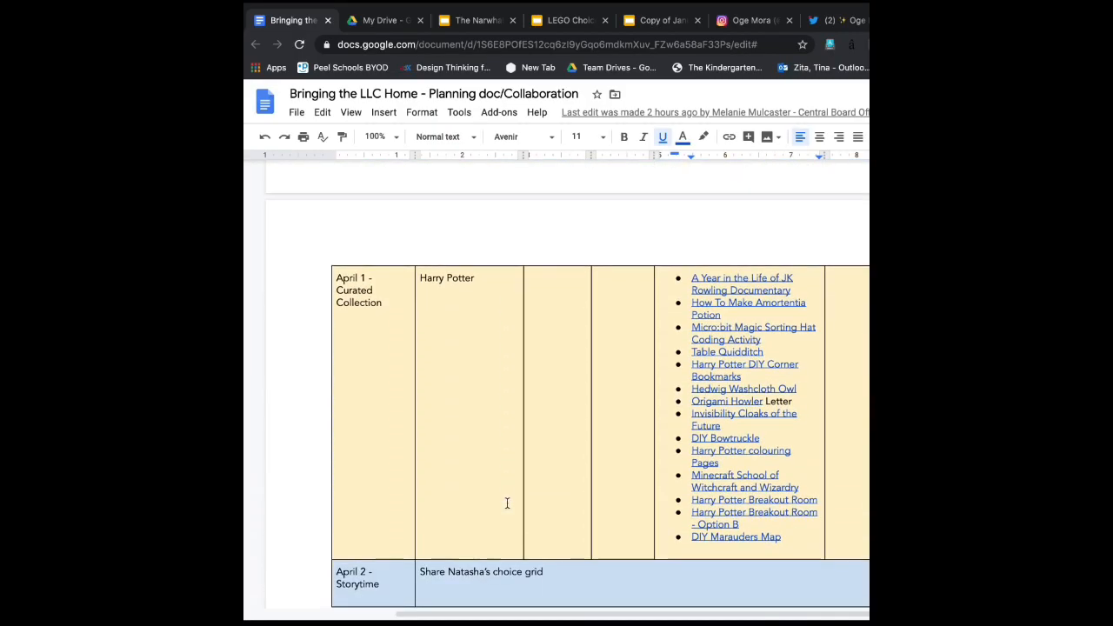
pyautogui.scroll(-3)
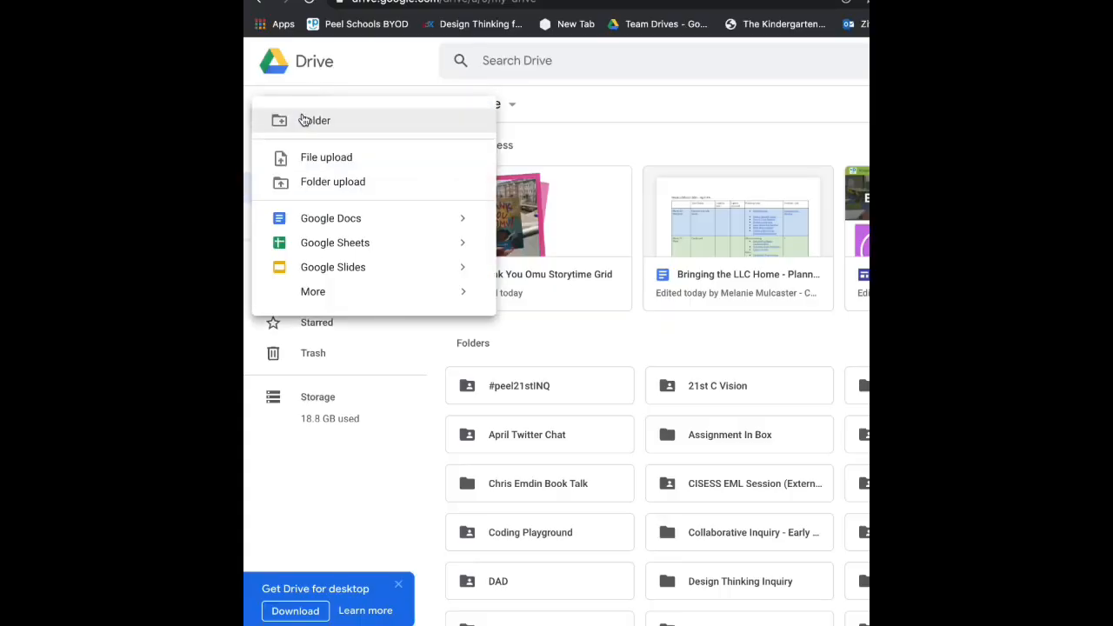
pyautogui.moveTo(333, 267)
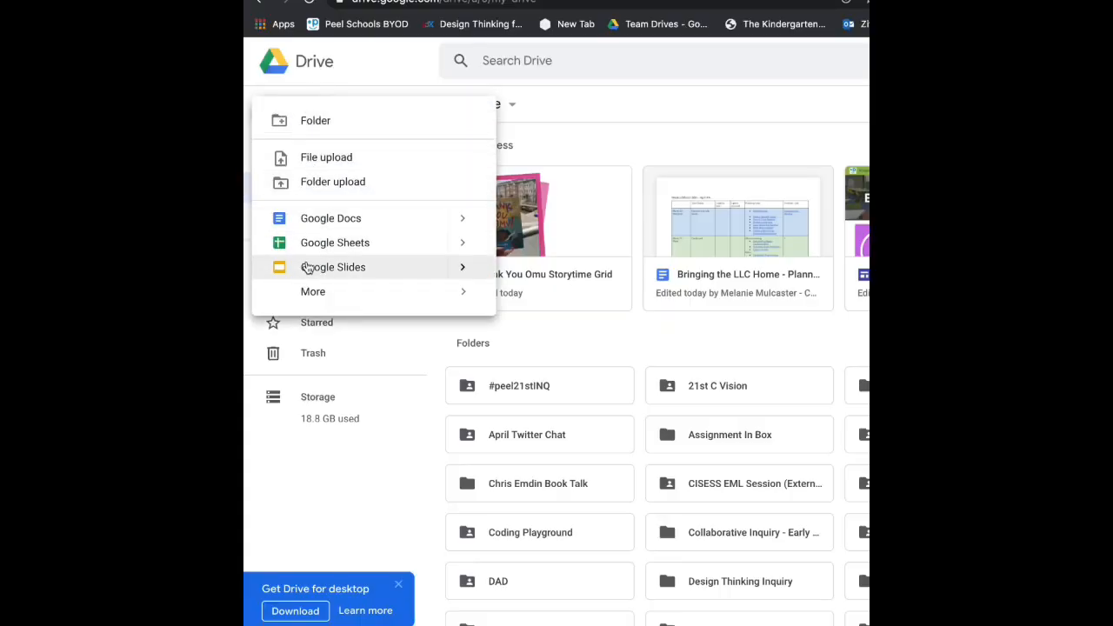
pyautogui.click(333, 267)
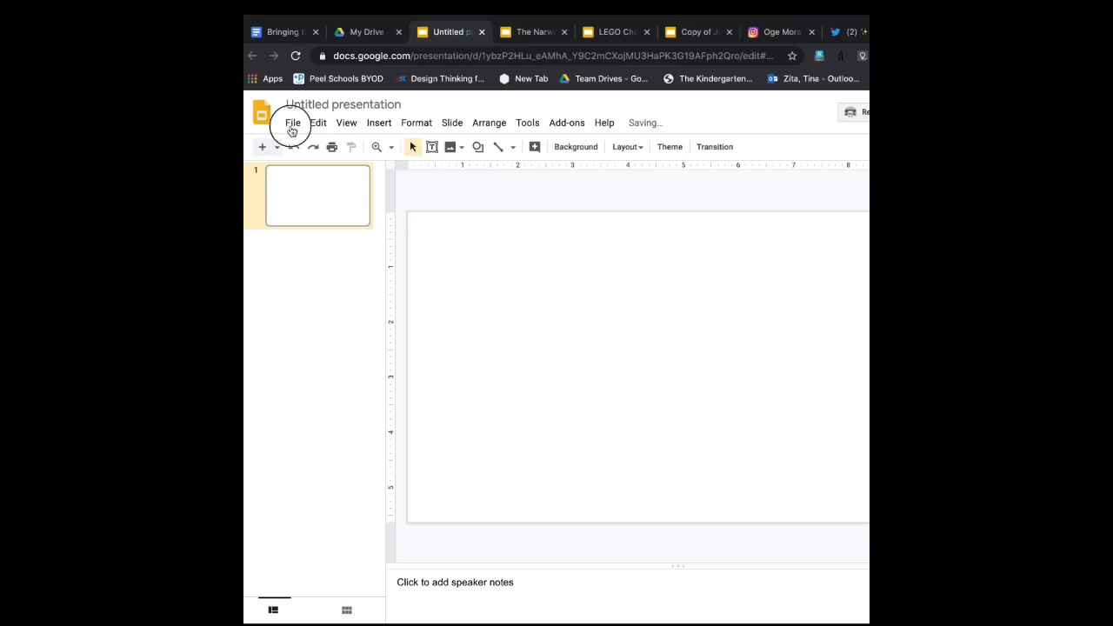
# Set a custom 8 × 10 inch portrait page size in Page setup
pyautogui.click(293, 122)
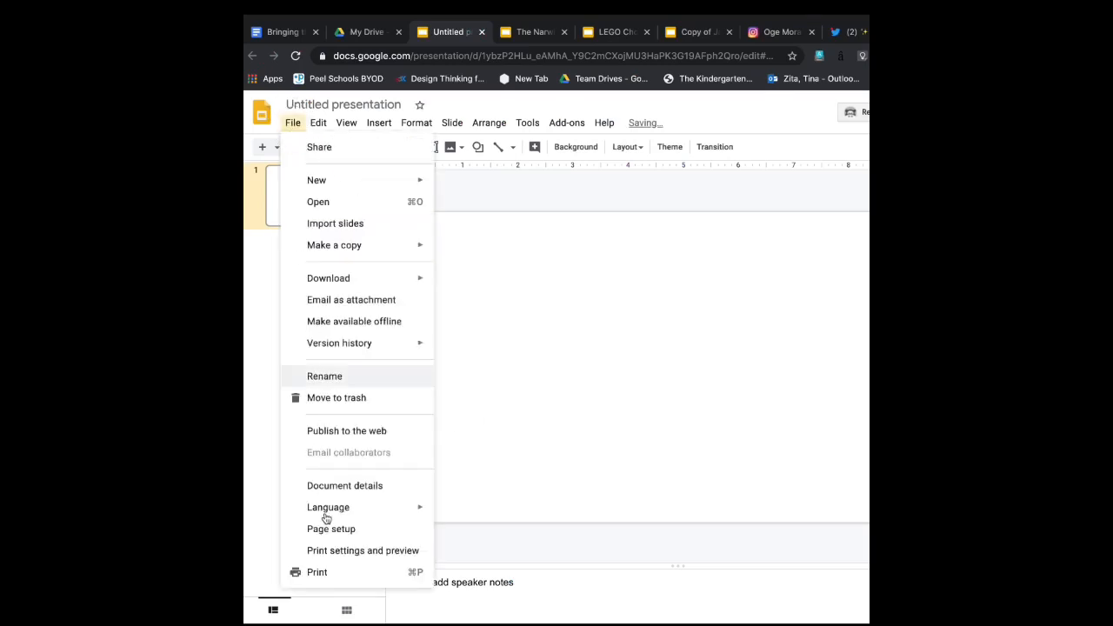
pyautogui.click(332, 528)
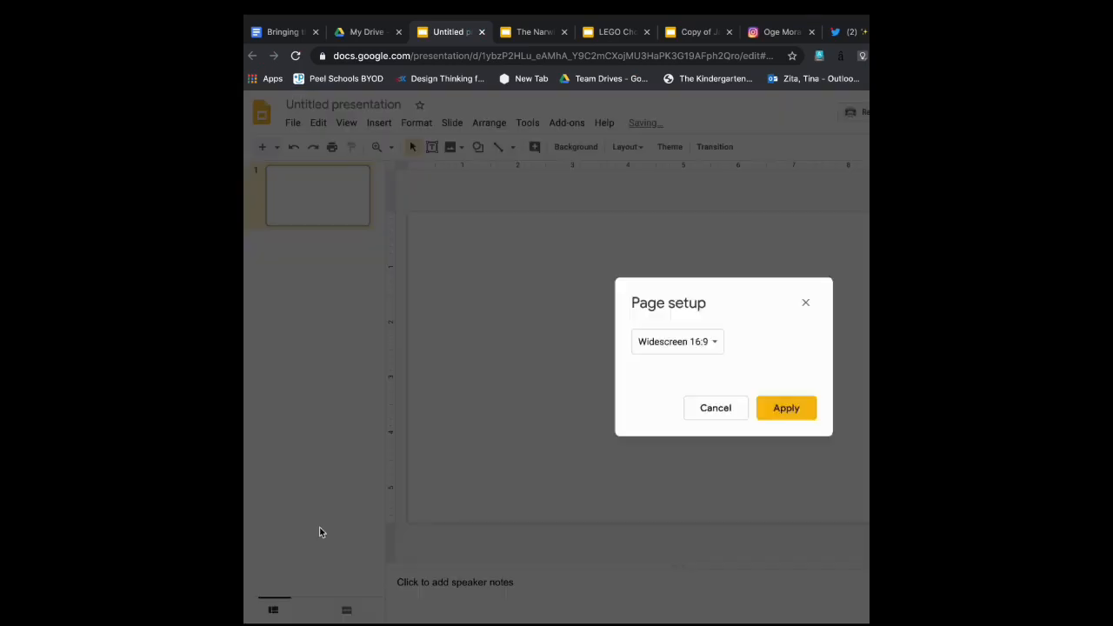
pyautogui.click(677, 341)
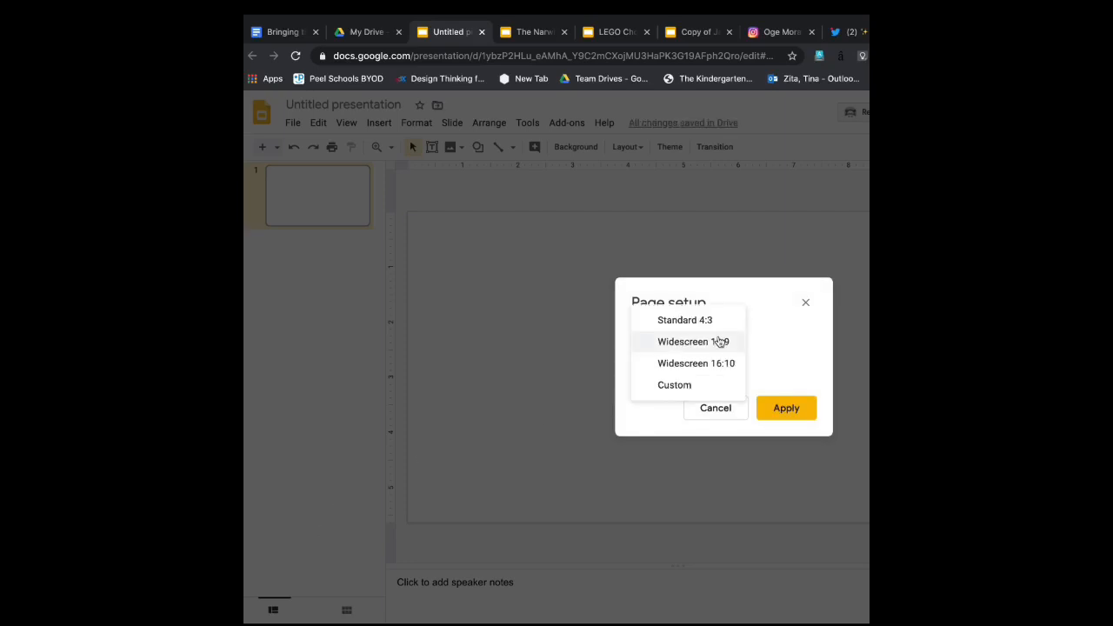
pyautogui.click(674, 384)
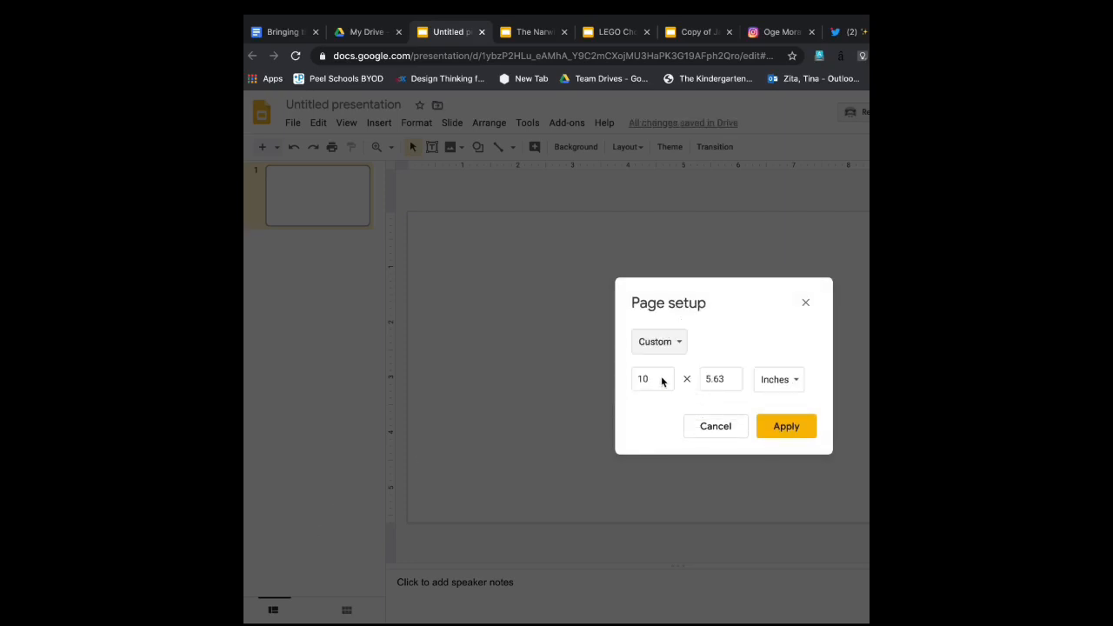
pyautogui.write('8')
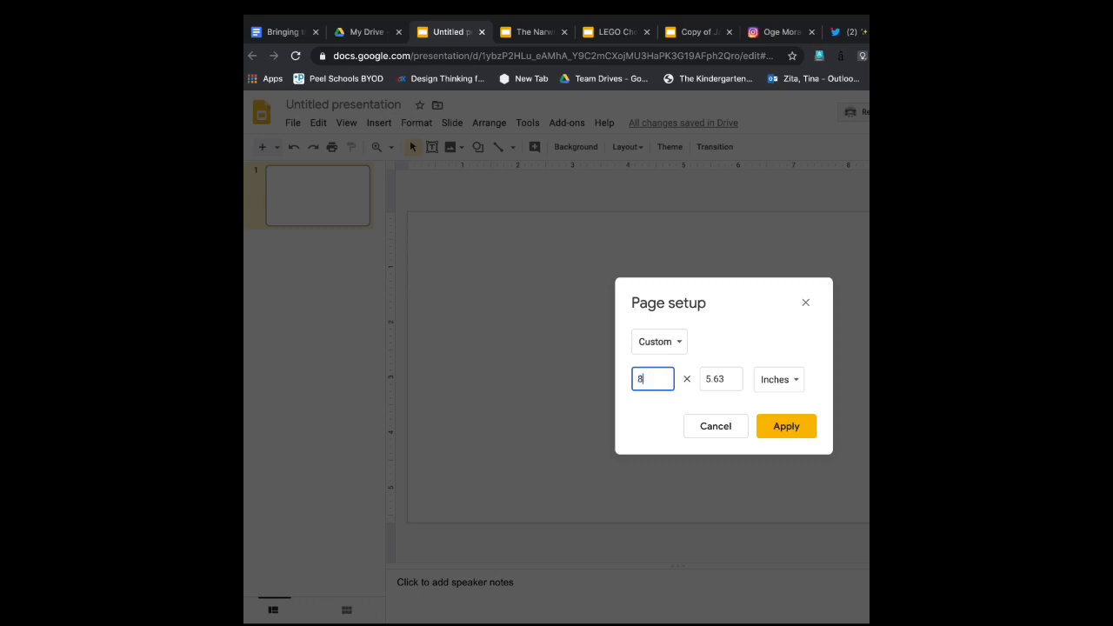
pyautogui.click(719, 378)
pyautogui.write('10')
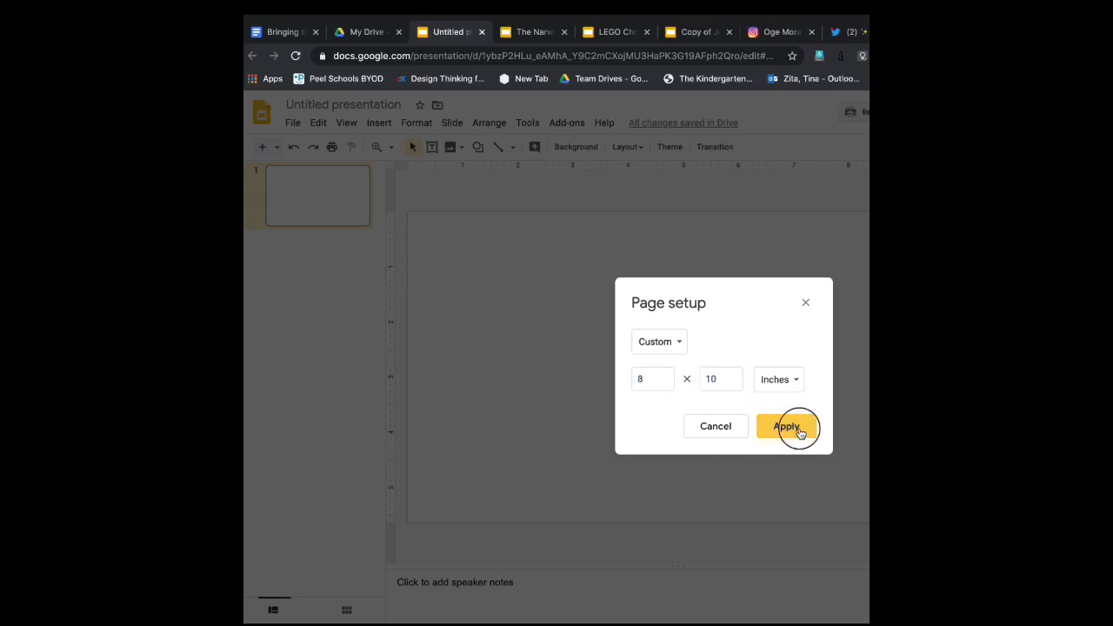
pyautogui.click(786, 427)
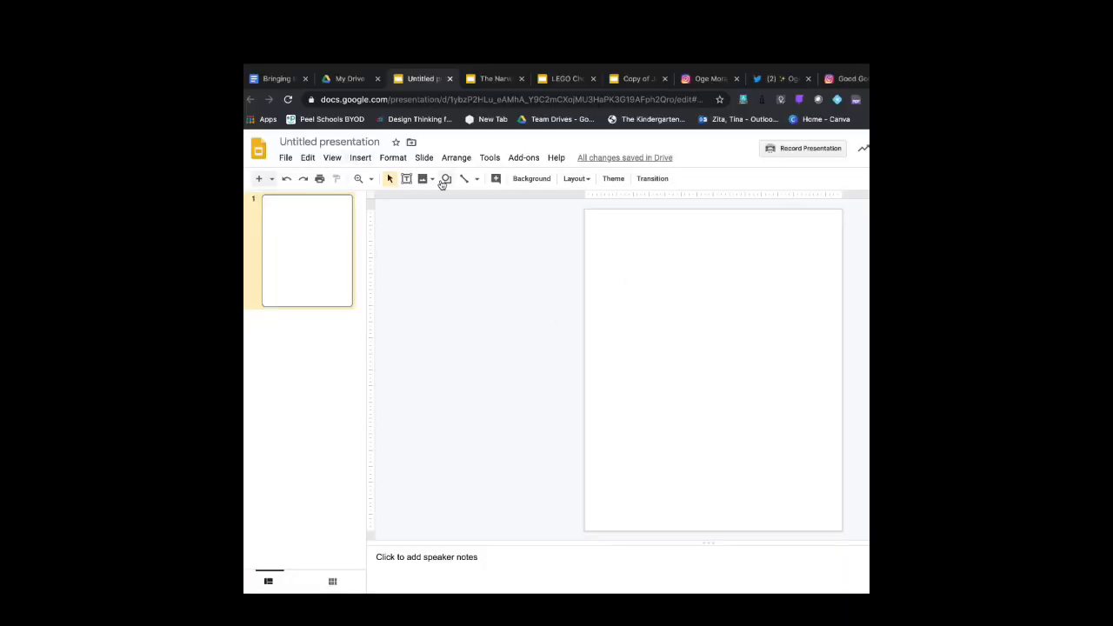
# Start drawing a square on the slide with the Shape tool
pyautogui.click(446, 178)
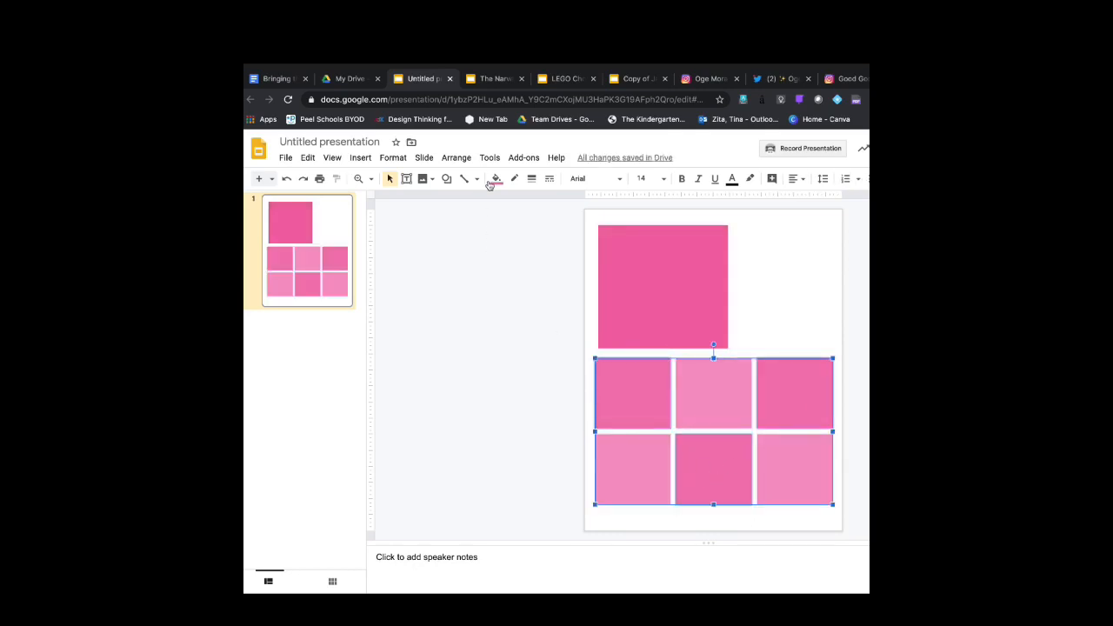
# Give the six small squares a custom, more transparent pink fill
pyautogui.click(496, 179)
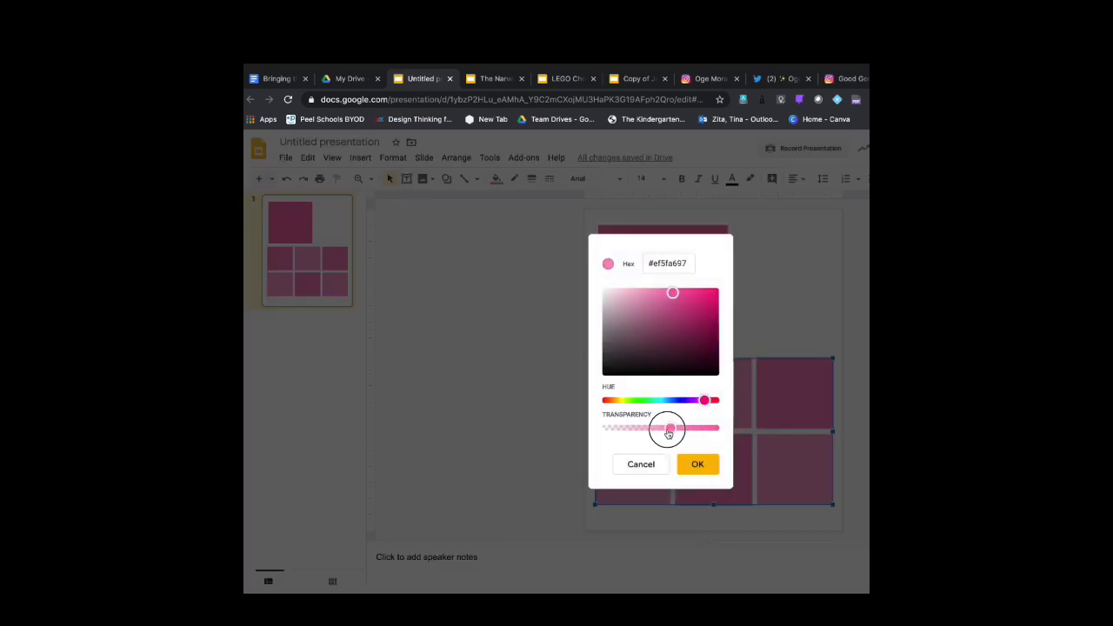
pyautogui.click(698, 464)
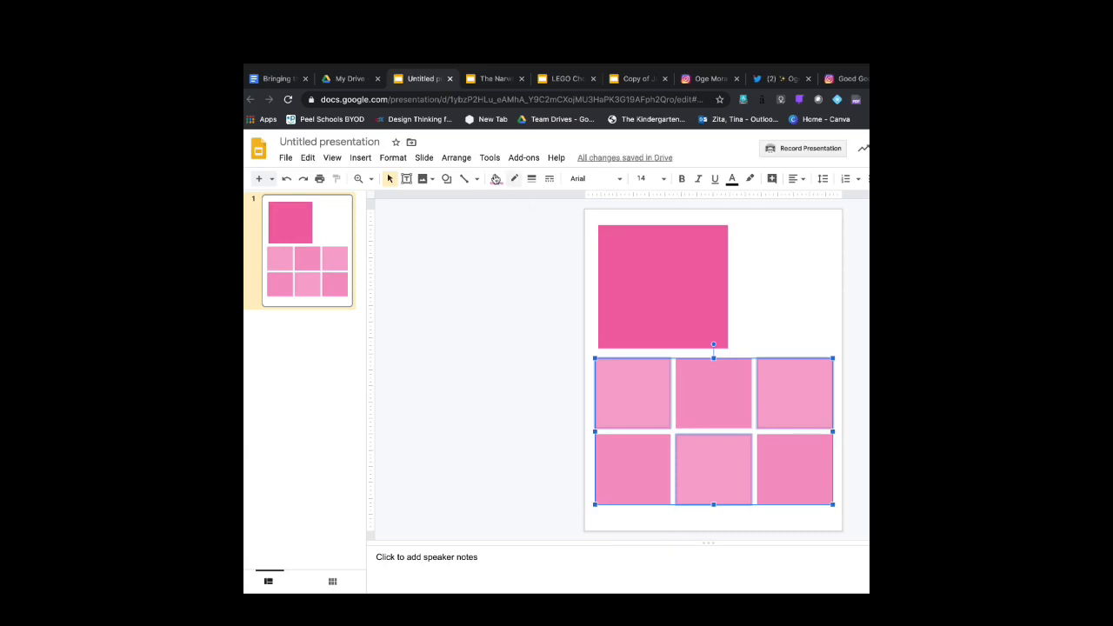
pyautogui.click(504, 179)
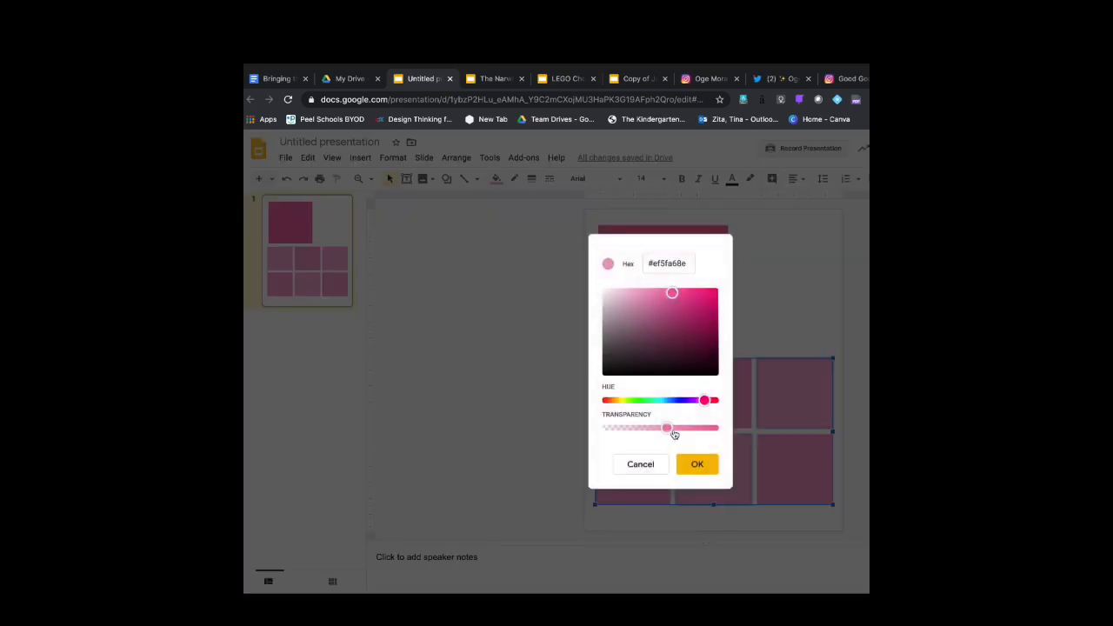
pyautogui.moveTo(665, 427); pyautogui.dragTo(641, 427)
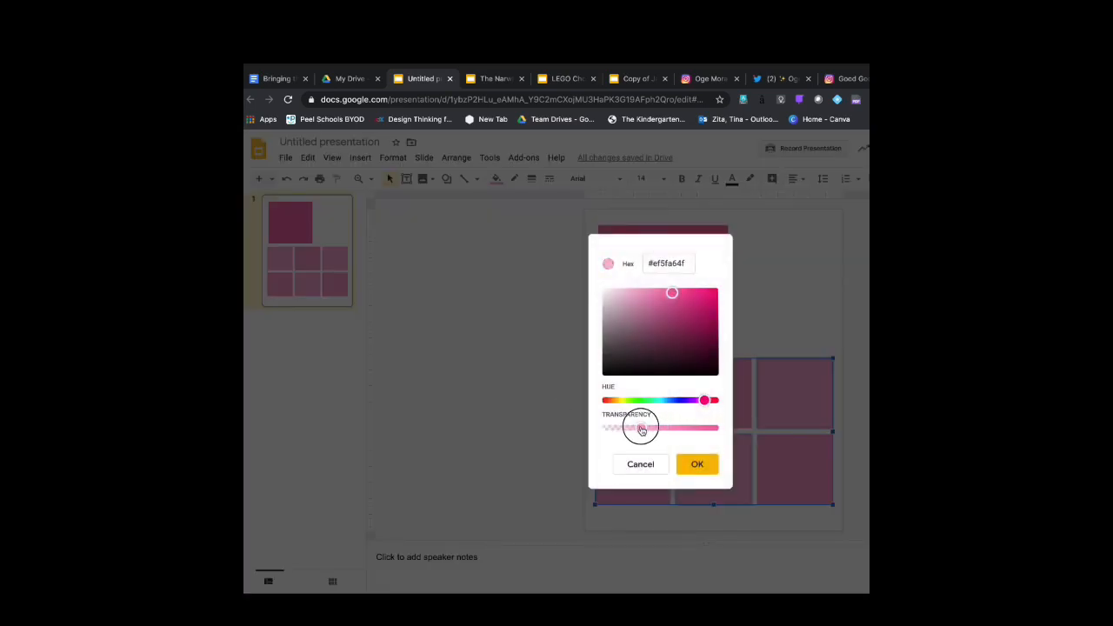
pyautogui.click(697, 464)
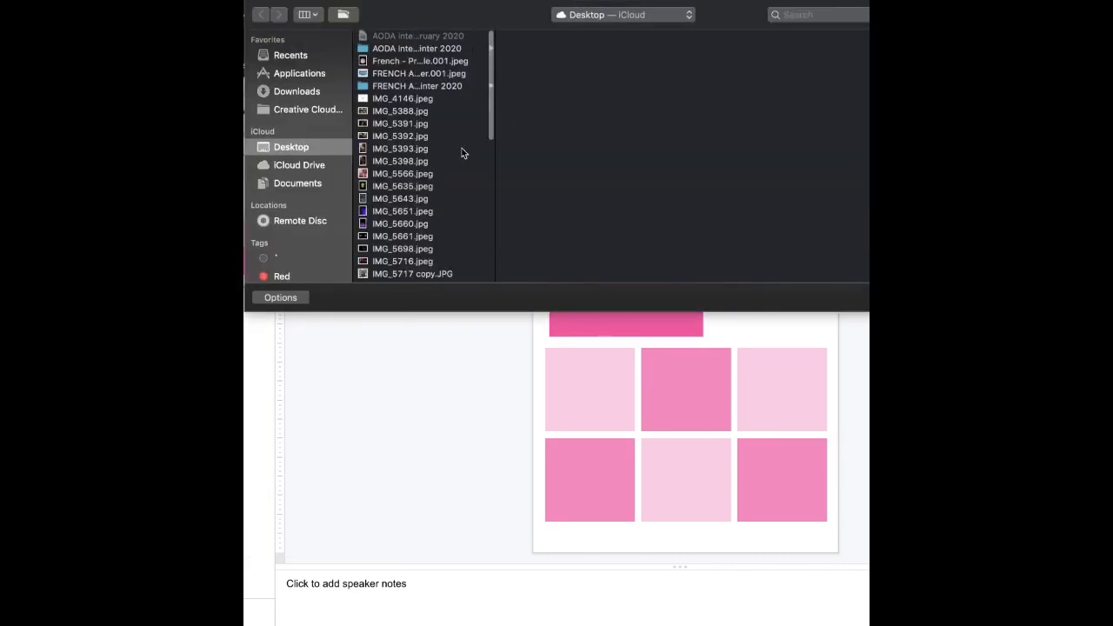
# Upload the Thank You Omu book photo from the Desktop list
pyautogui.scroll(-3)
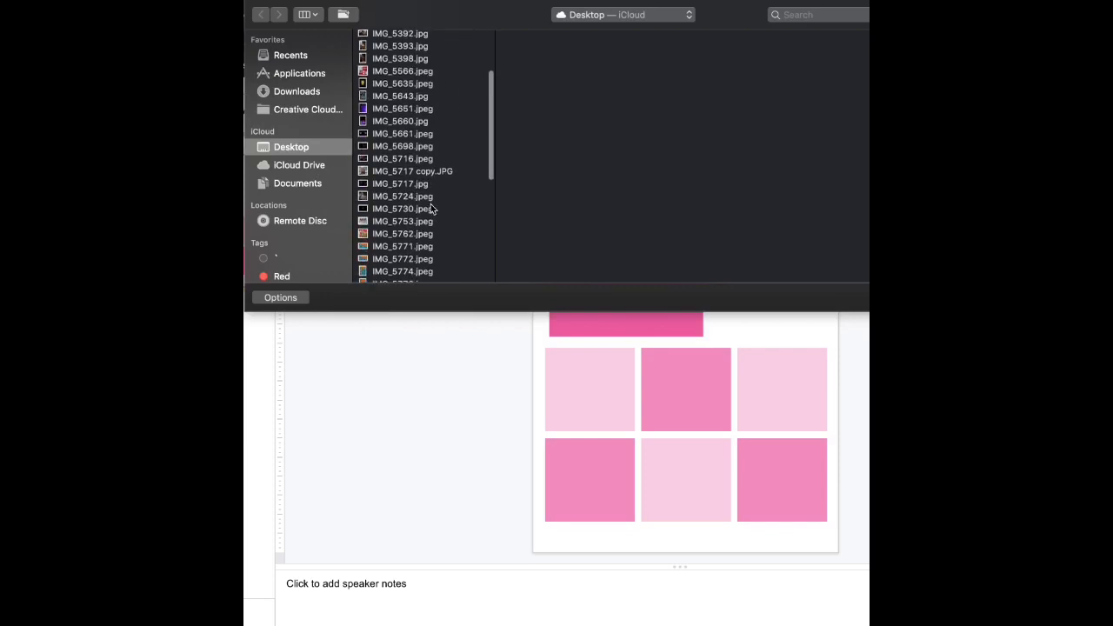
pyautogui.scroll(-3)
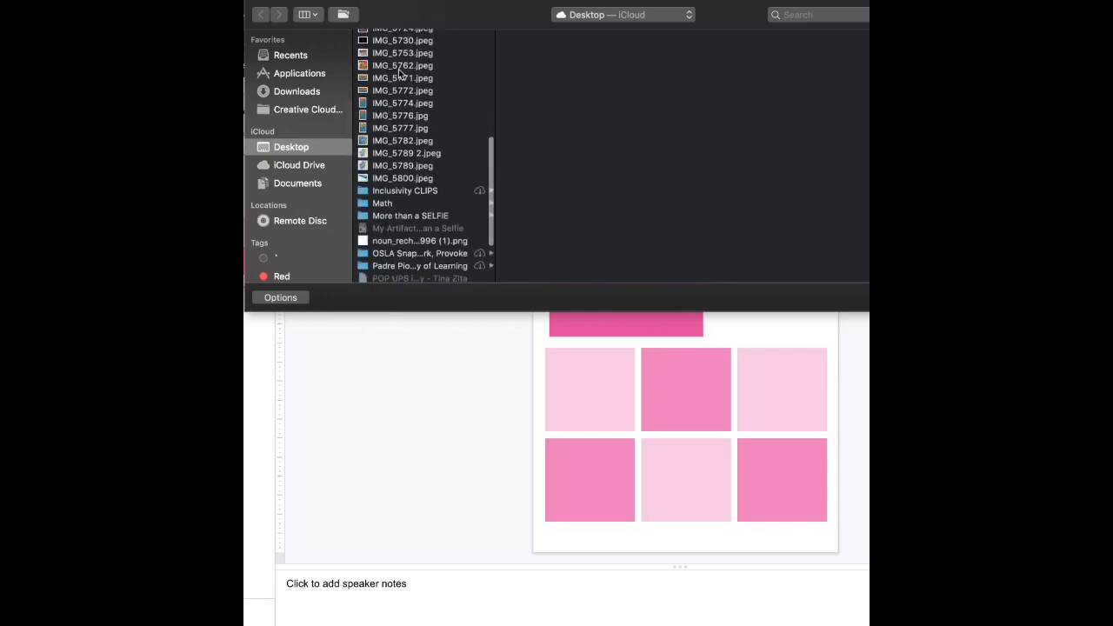
pyautogui.click(402, 104)
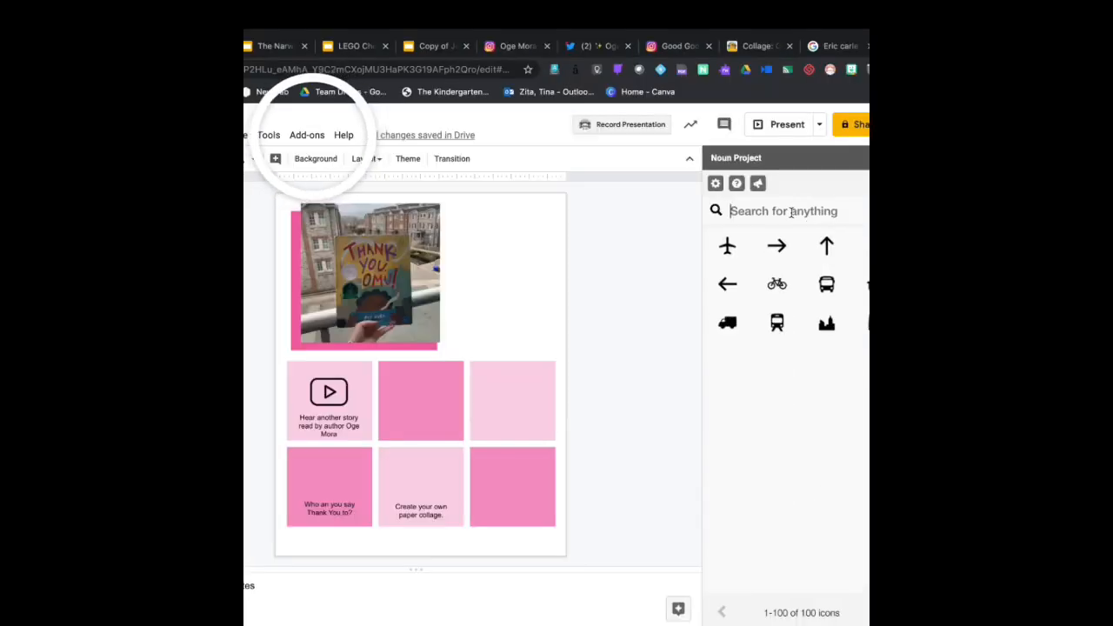
# Find 'thank you card' in Noun Project and insert the Postcard icon
pyautogui.write('thank you card')
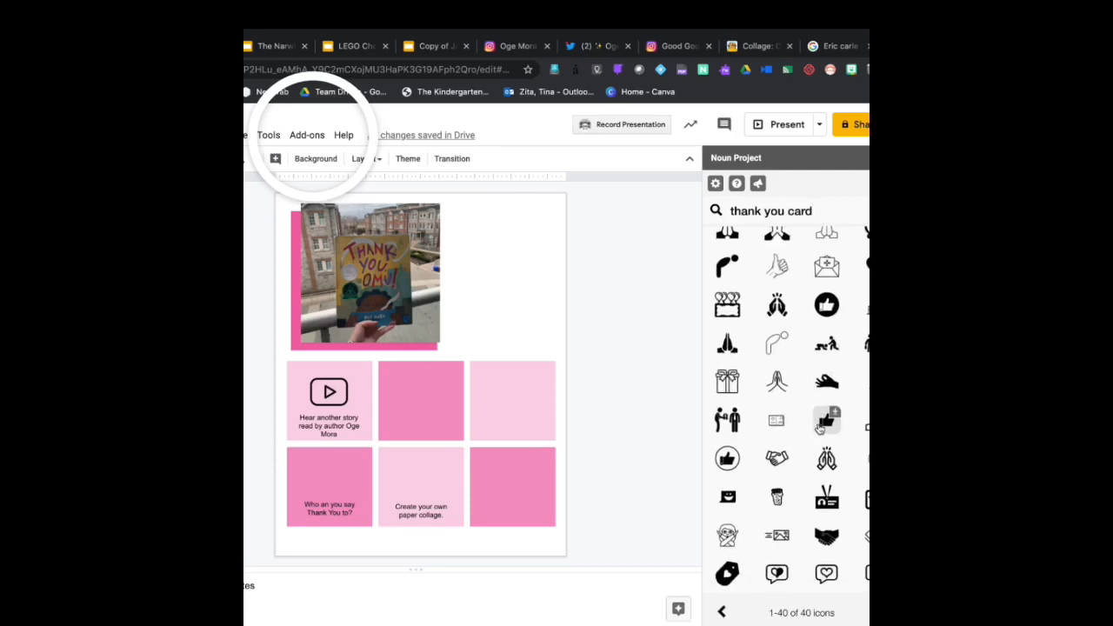
pyautogui.click(826, 421)
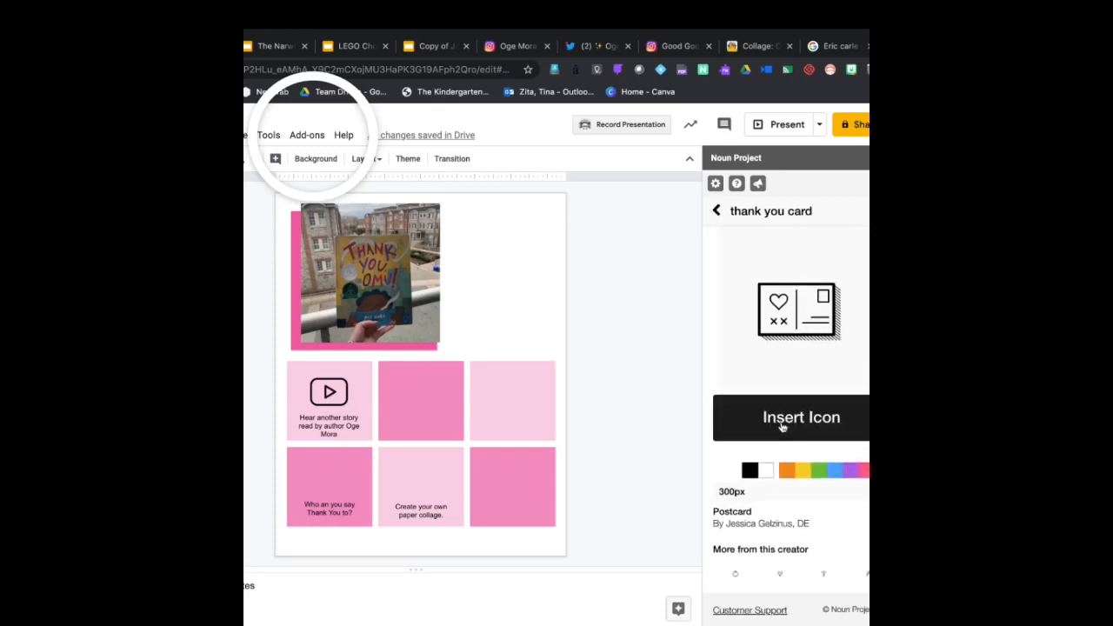
pyautogui.click(791, 418)
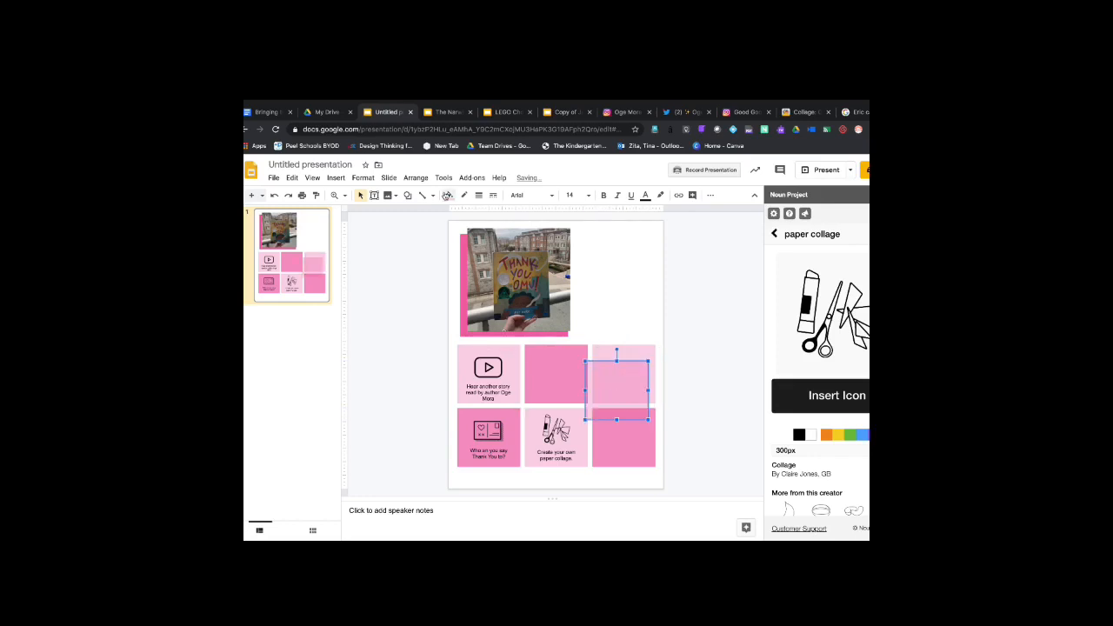
# Select the Hear another story square
pyautogui.click(466, 195)
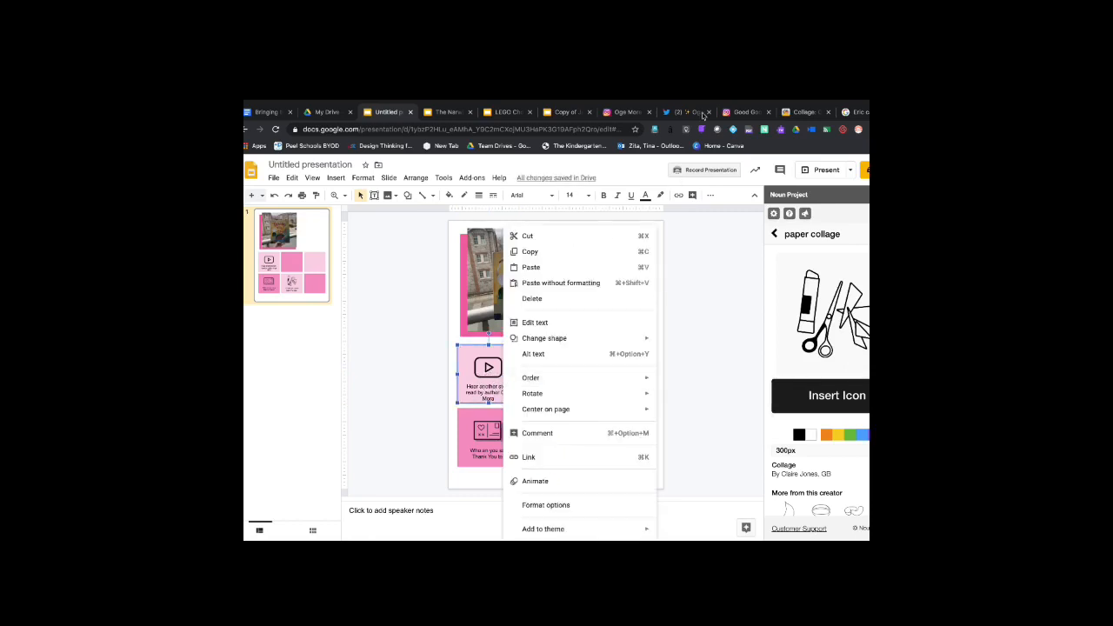
# Copy the link to Oge Mora's read-aloud tweet, then return to the slide deck
pyautogui.click(686, 112)
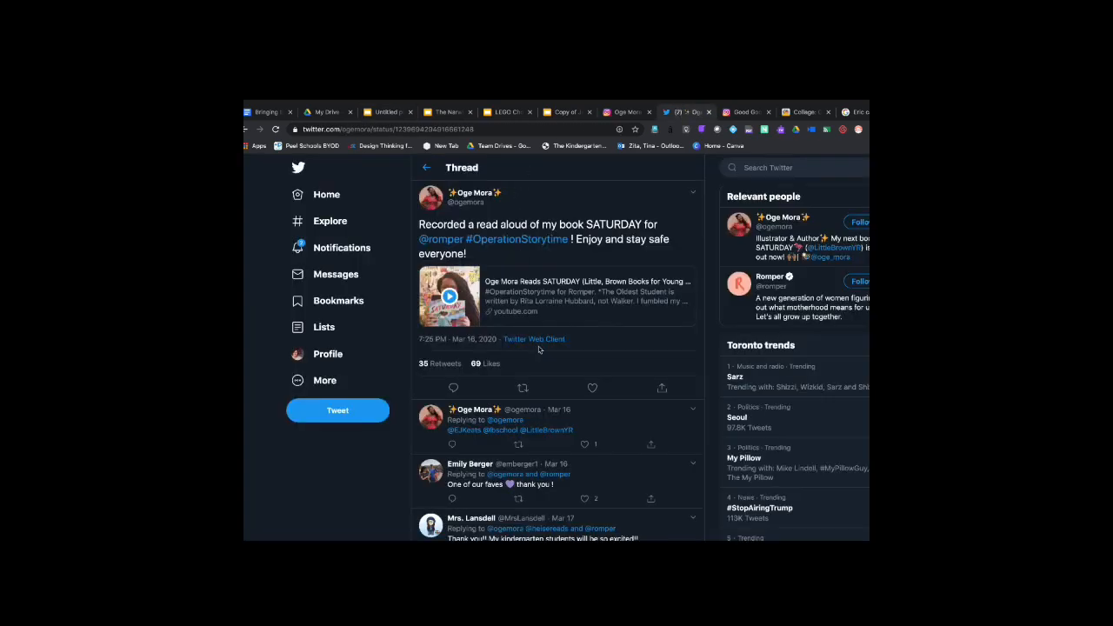
pyautogui.click(662, 388)
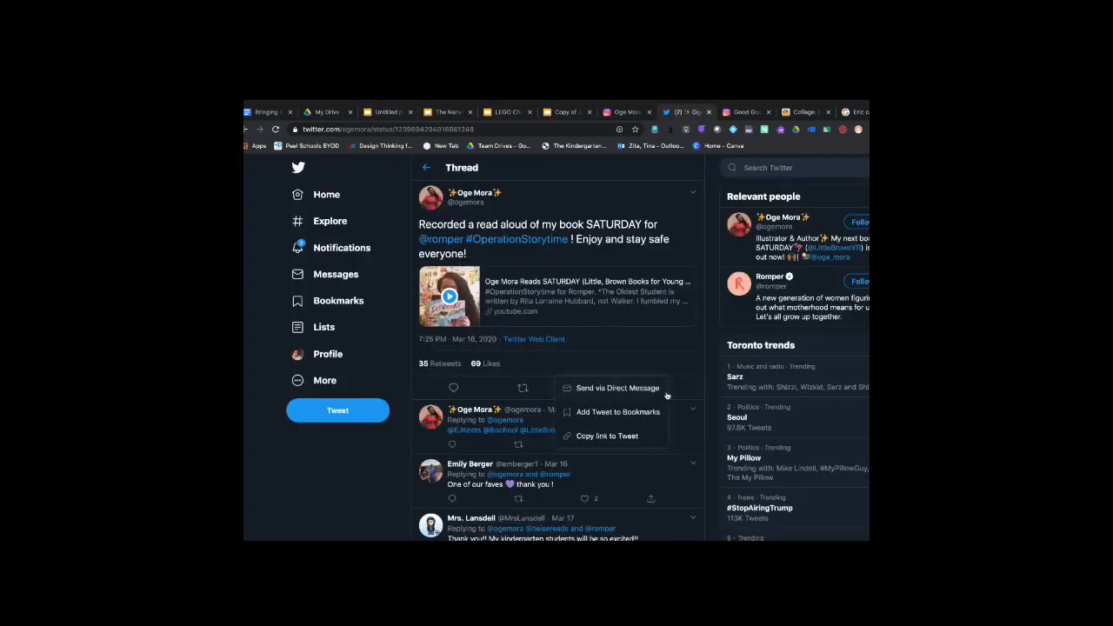
pyautogui.click(606, 436)
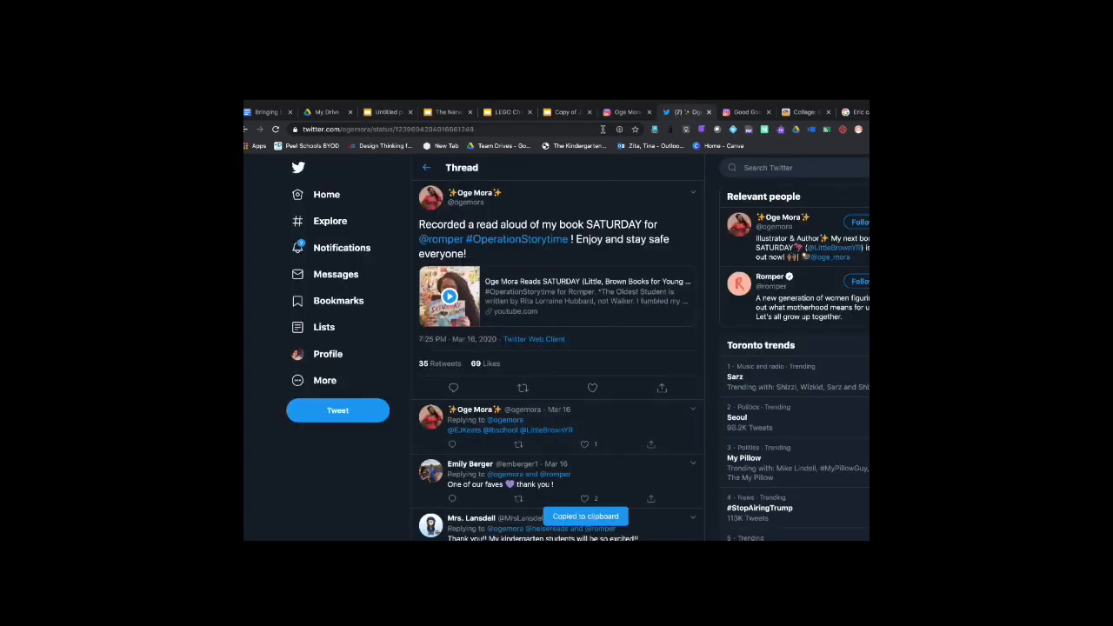
pyautogui.click(566, 111)
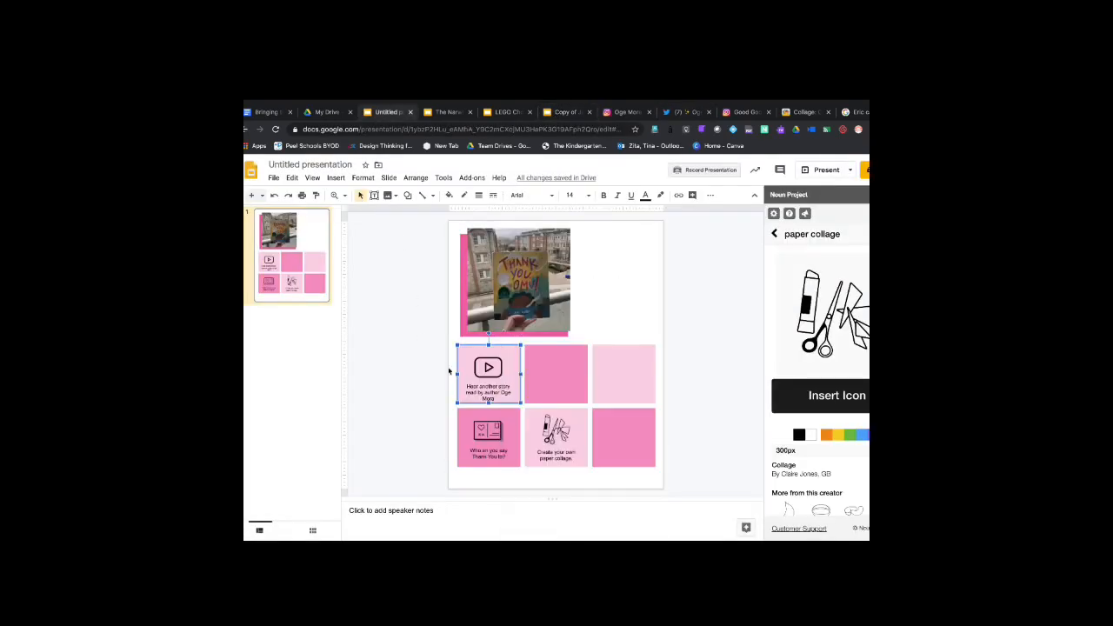
# Open the context menu on the Hear another story box
pyautogui.rightClick(488, 366)
pyautogui.write('Thank You Omu Storytime Grid')
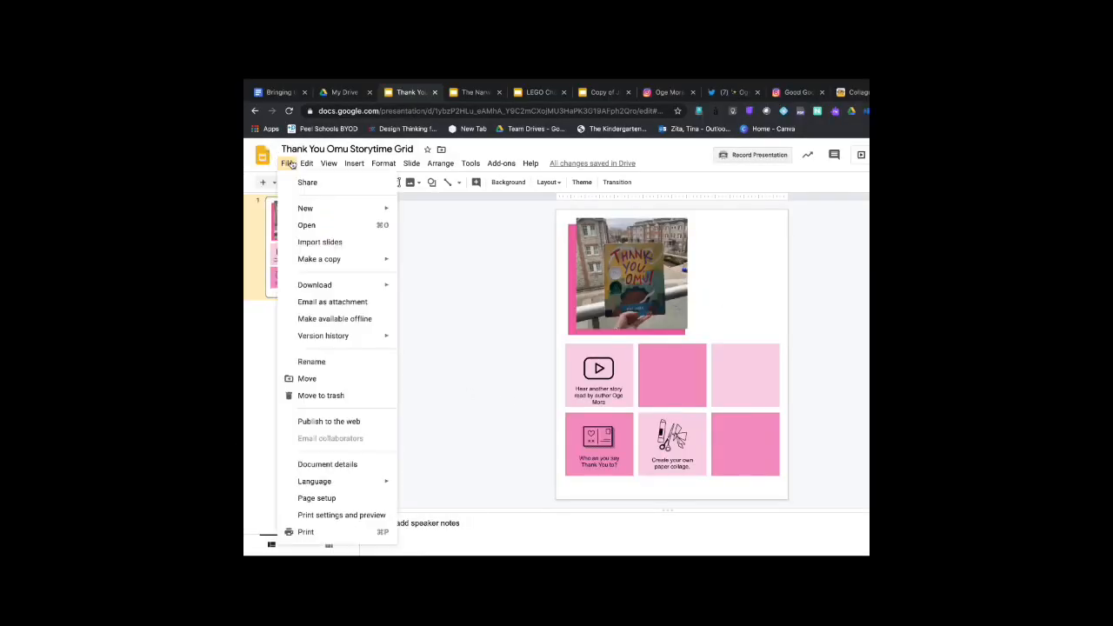
# Publish the Thank You Omu Storytime Grid deck to the web and confirm
pyautogui.click(329, 421)
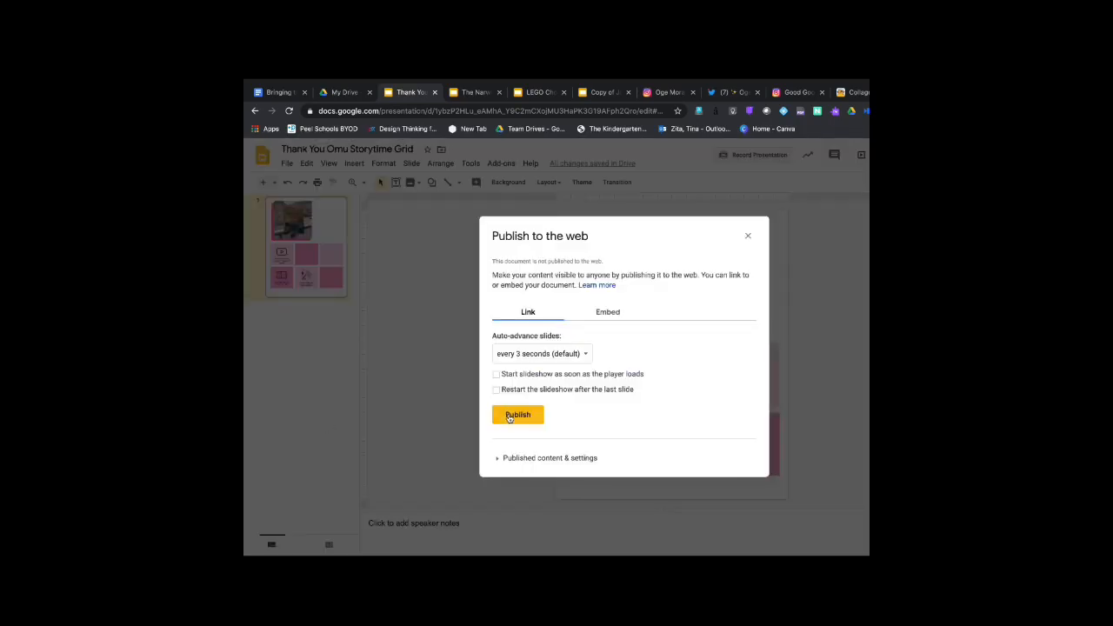
pyautogui.click(517, 415)
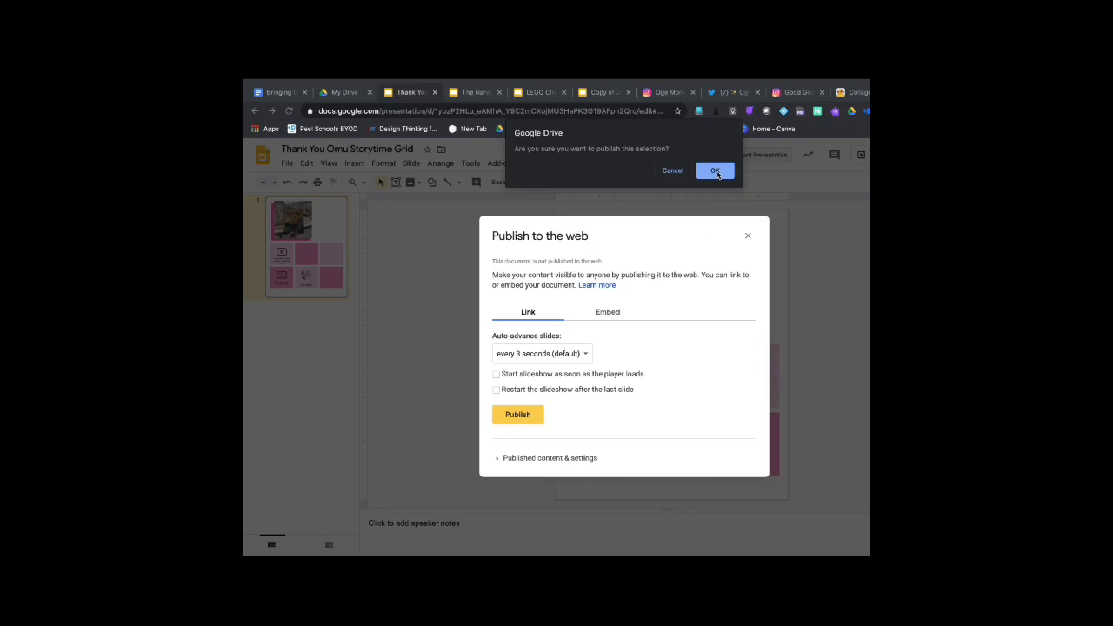
pyautogui.click(714, 171)
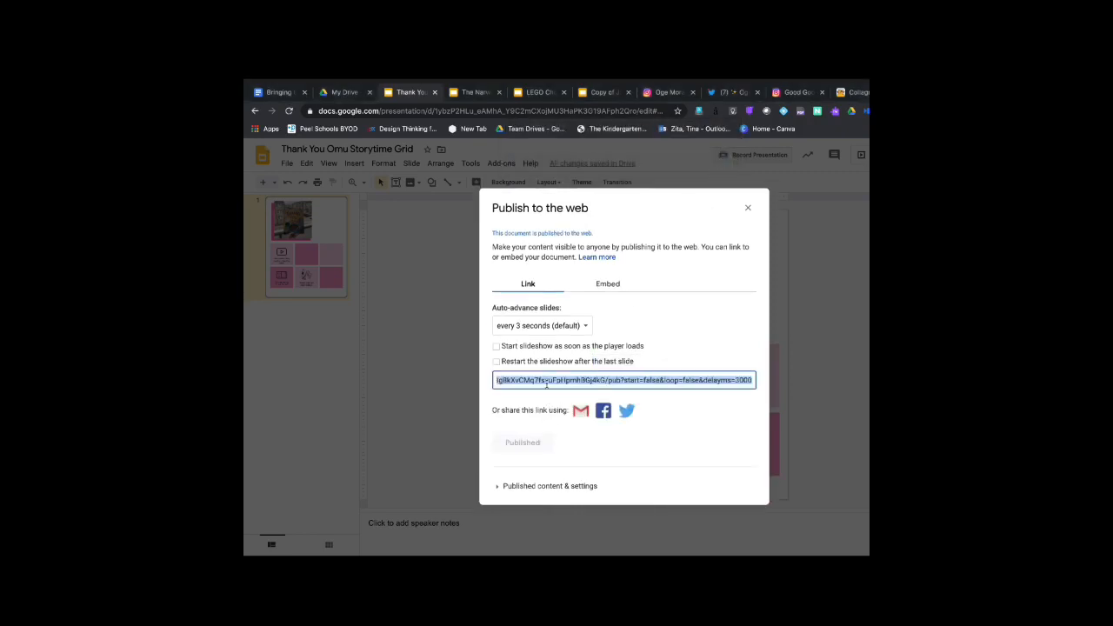